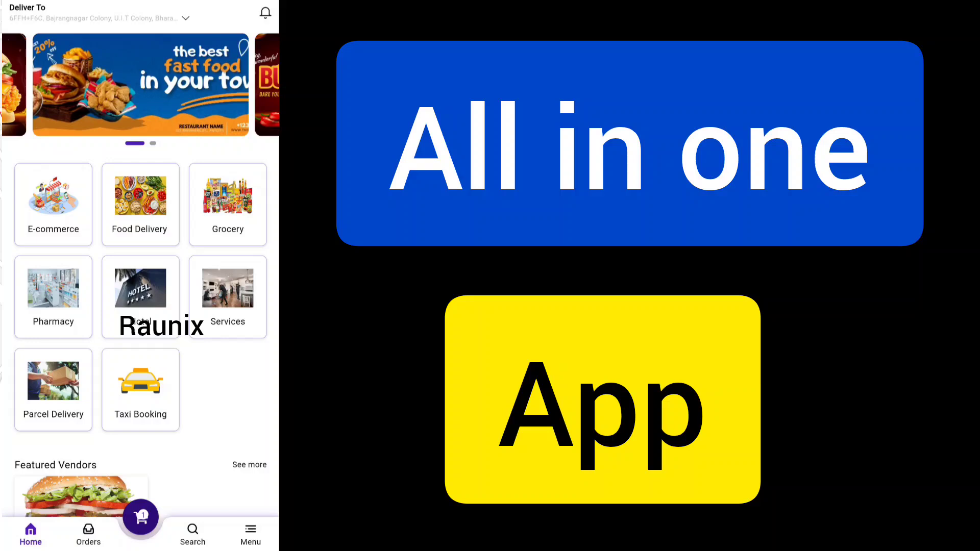
Browse the home screen, search screen and orders list, ending back on home.
left_click(100, 12)
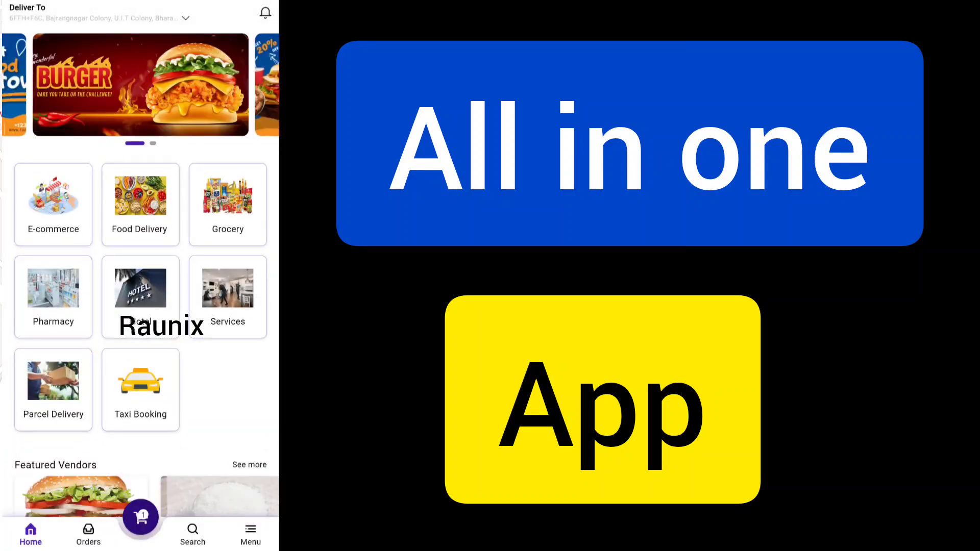
scroll("up", 3)
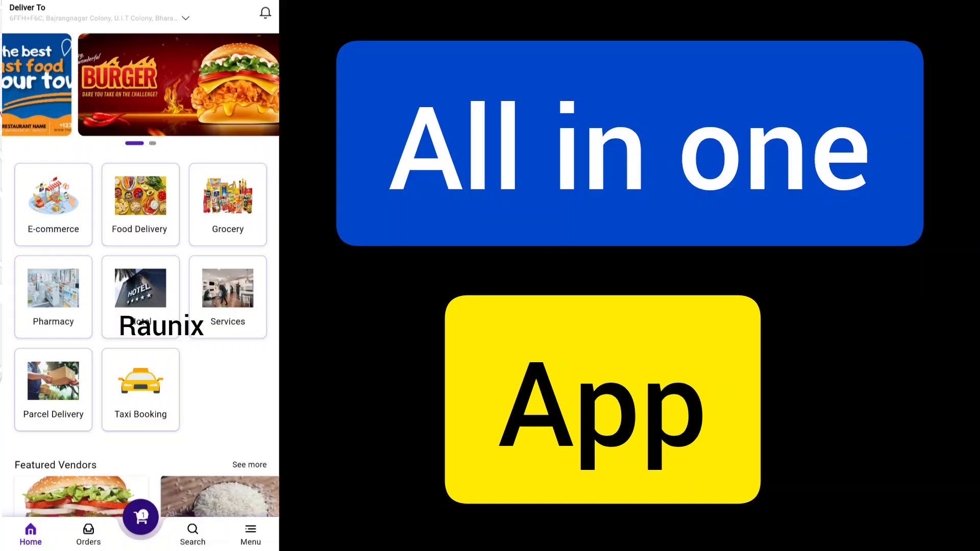
scroll("left", 3)
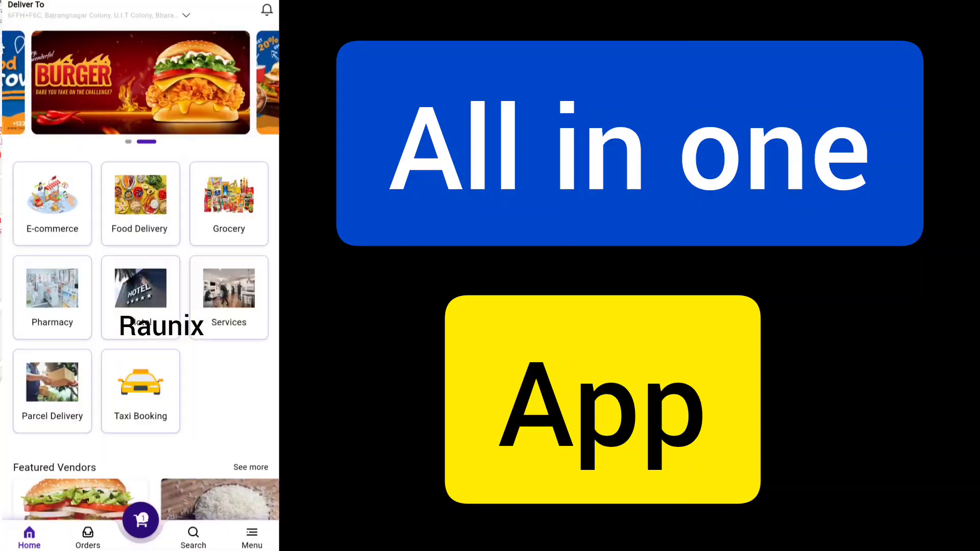
left_click(193, 538)
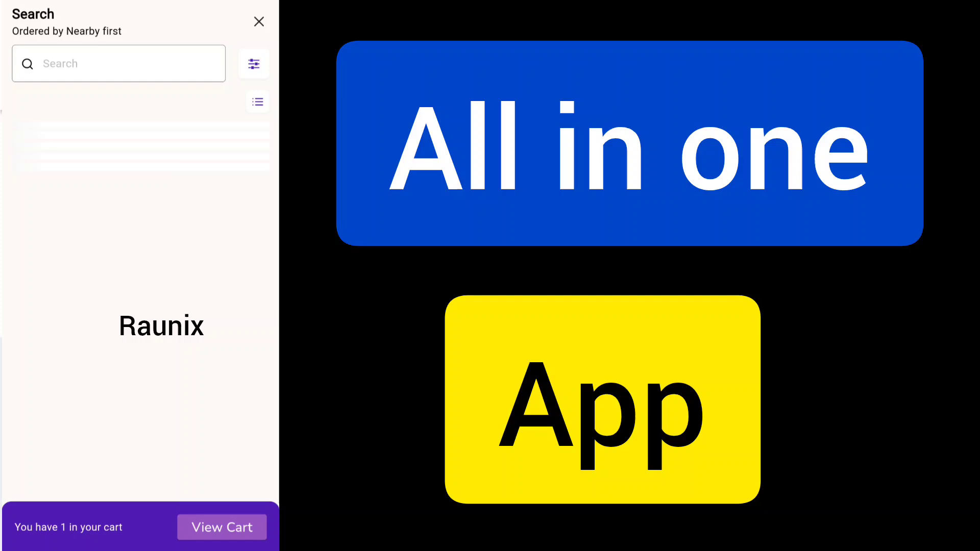
left_click(258, 22)
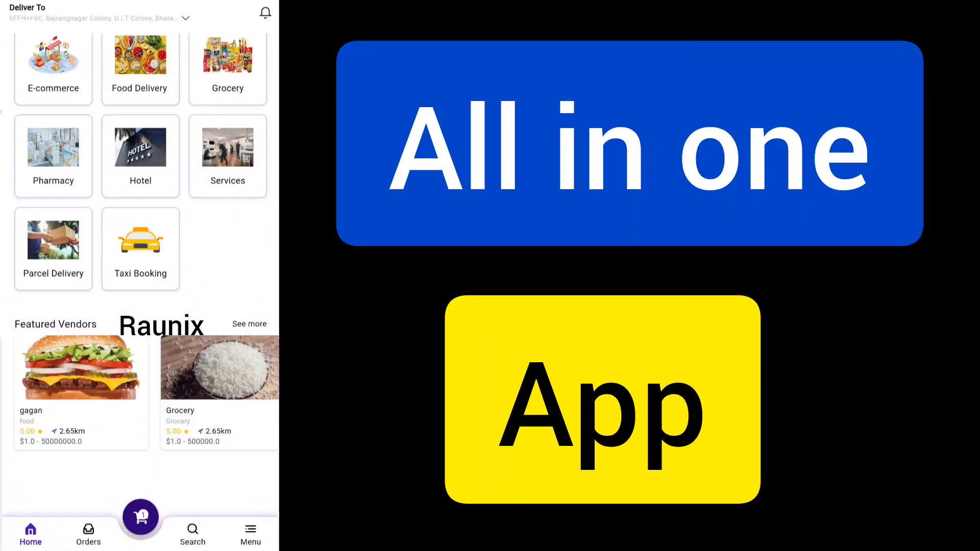
scroll("left", 3)
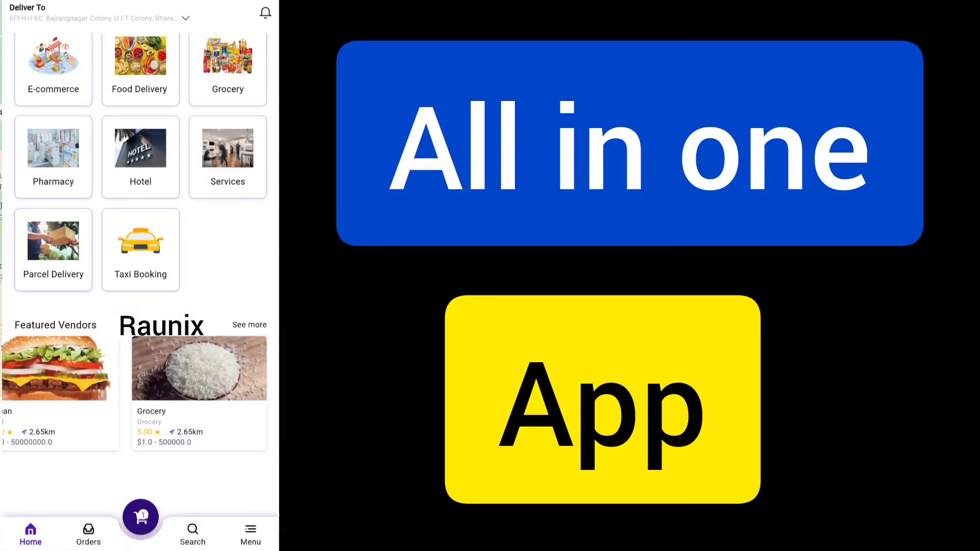
scroll("up", 3)
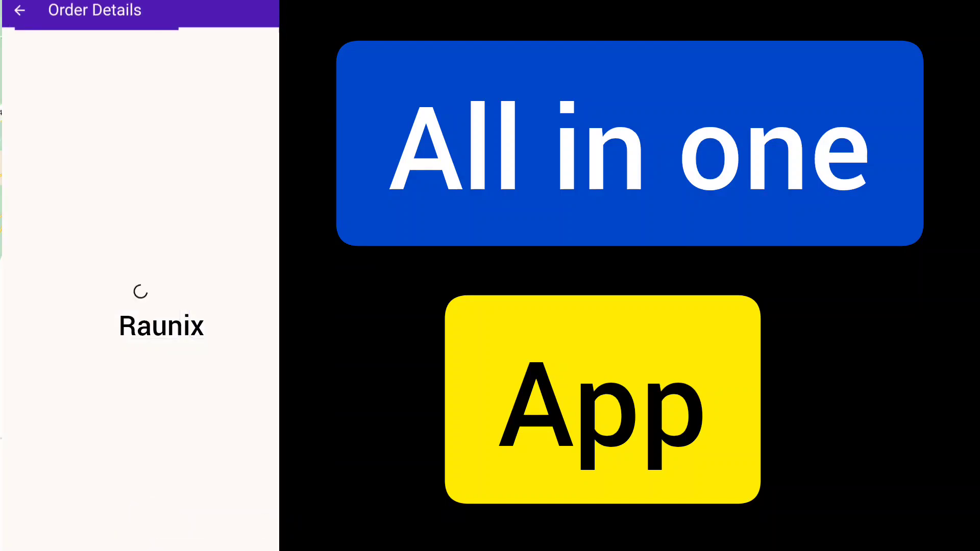
left_click(20, 11)
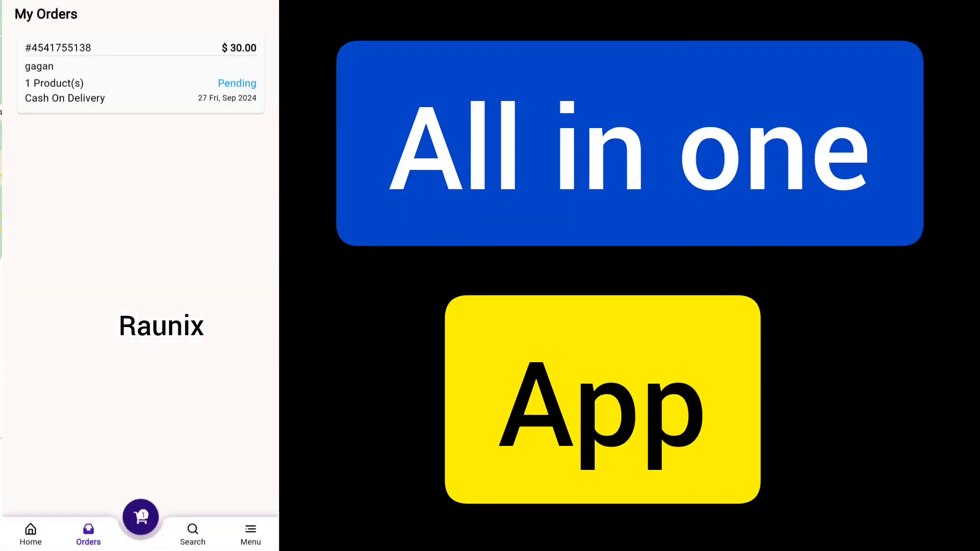
left_click(30, 534)
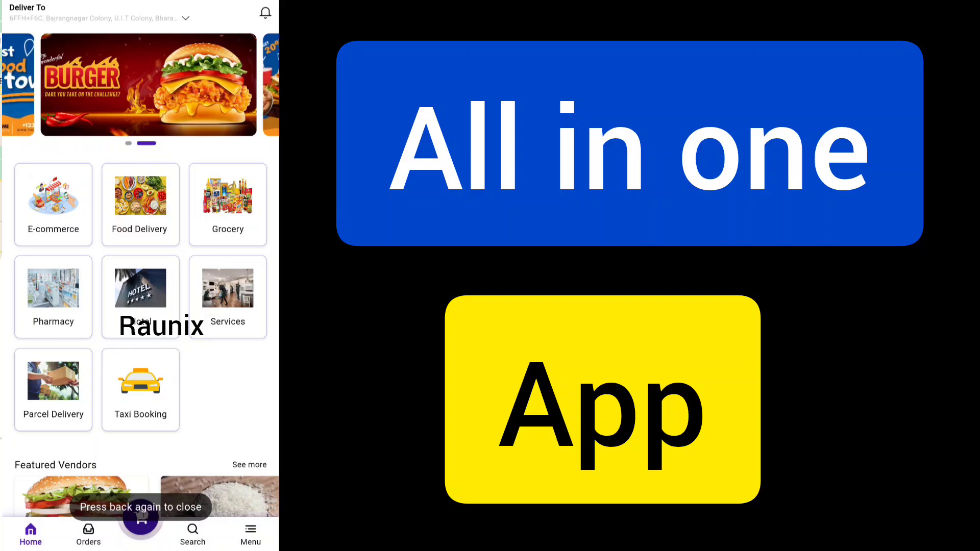
Pick the discounted $10 Burger from Food Delivery Campaigns and reach the $20 checkout.
left_click(140, 205)
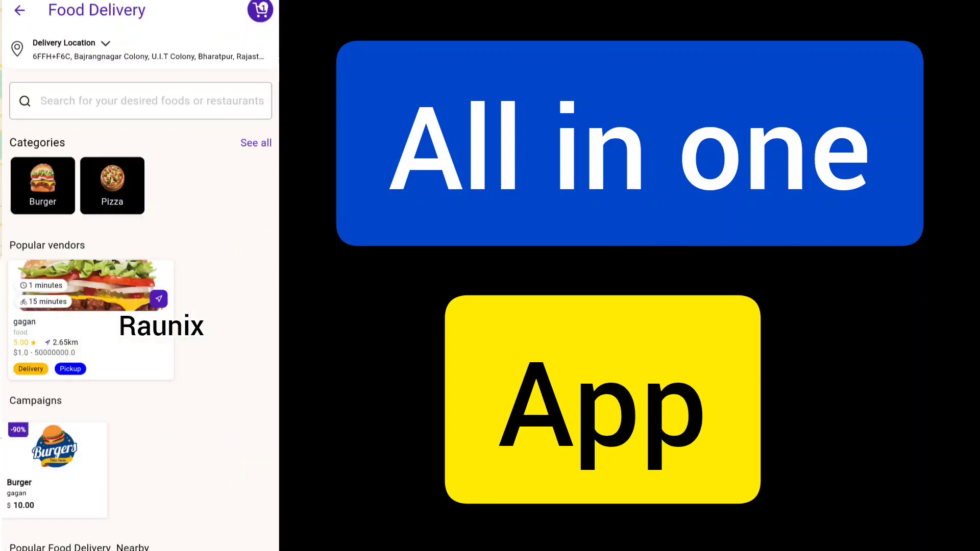
scroll("down", 3)
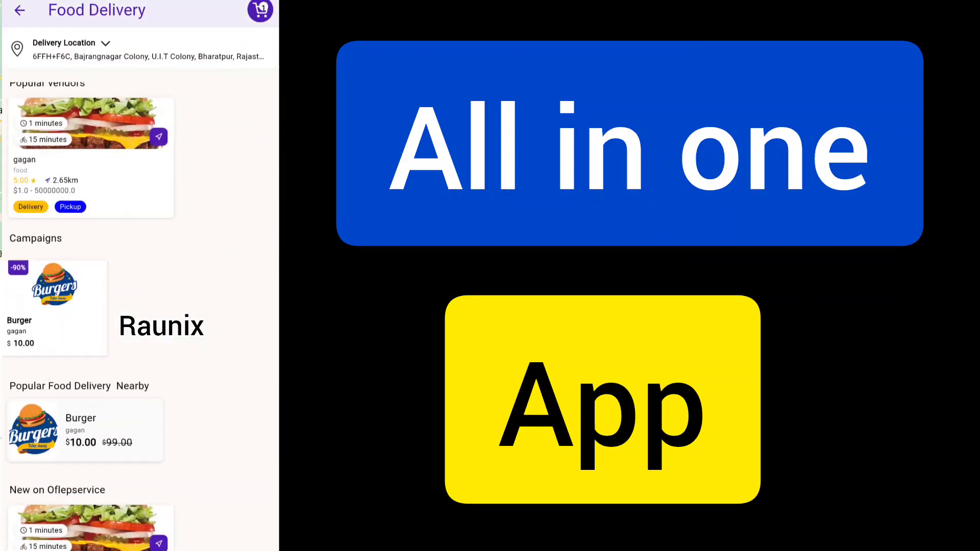
left_click(91, 157)
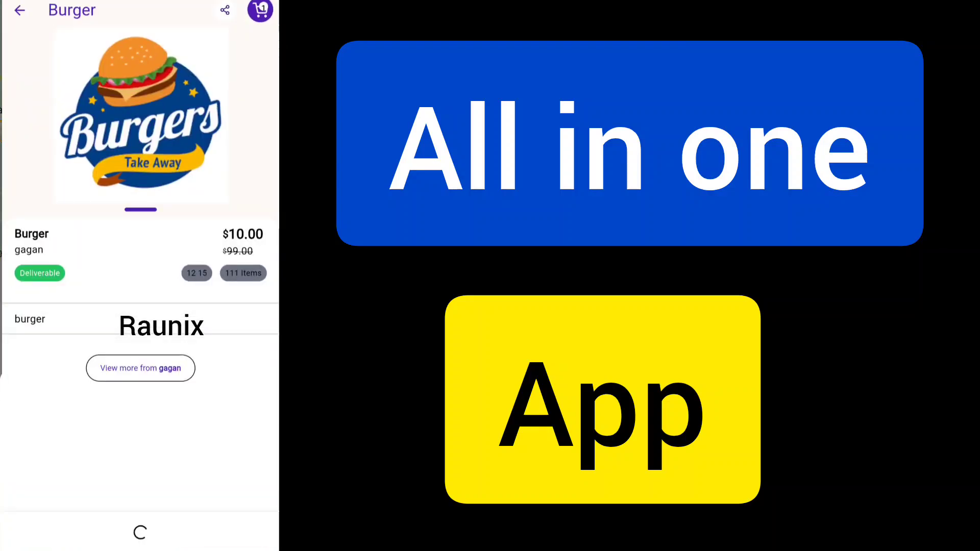
left_click(258, 11)
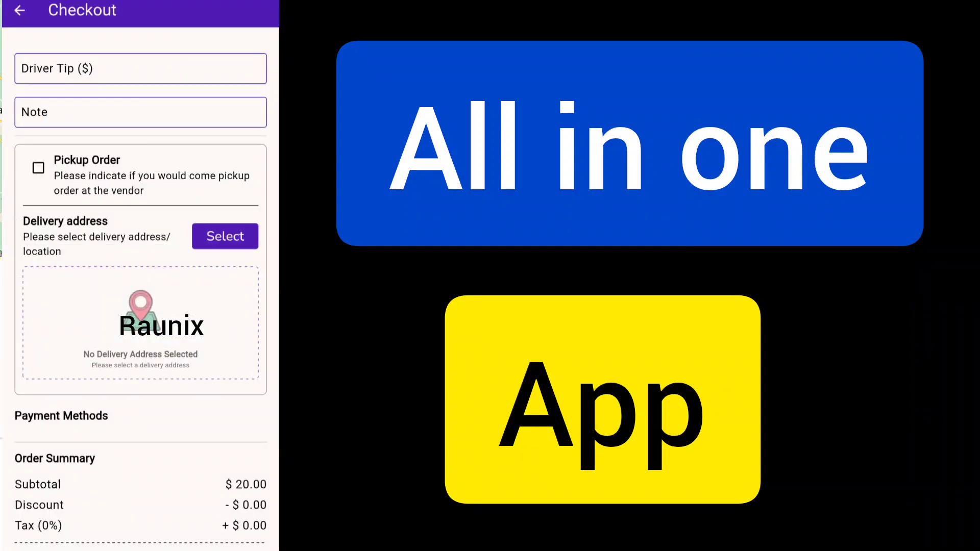
Create a map-pinned delivery address named 'shop' and use it for checkout.
left_click(224, 236)
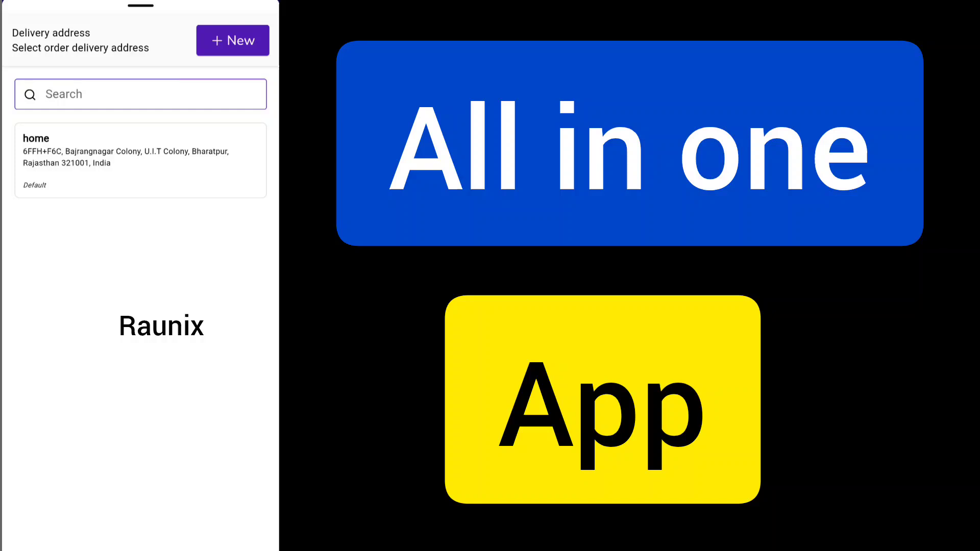
left_click(140, 160)
type("shop")
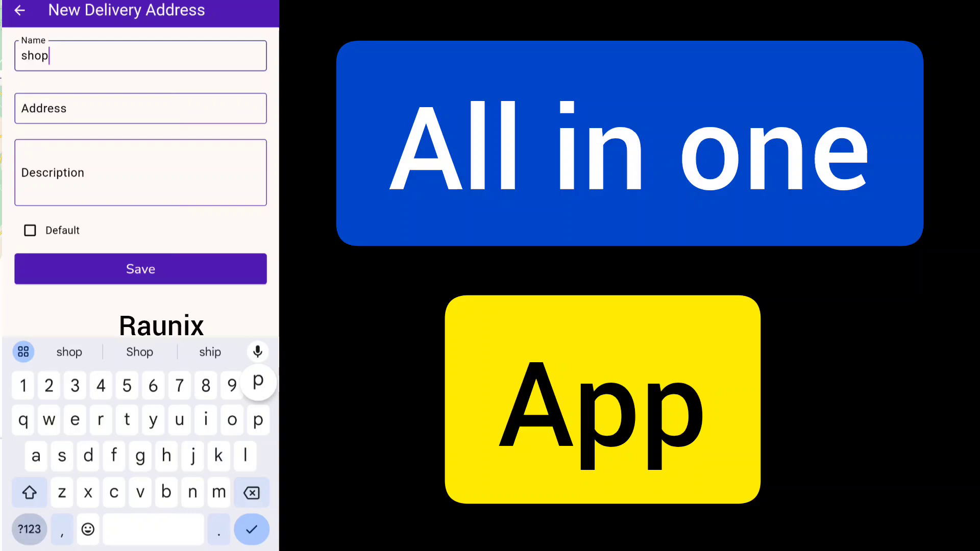
left_click(140, 108)
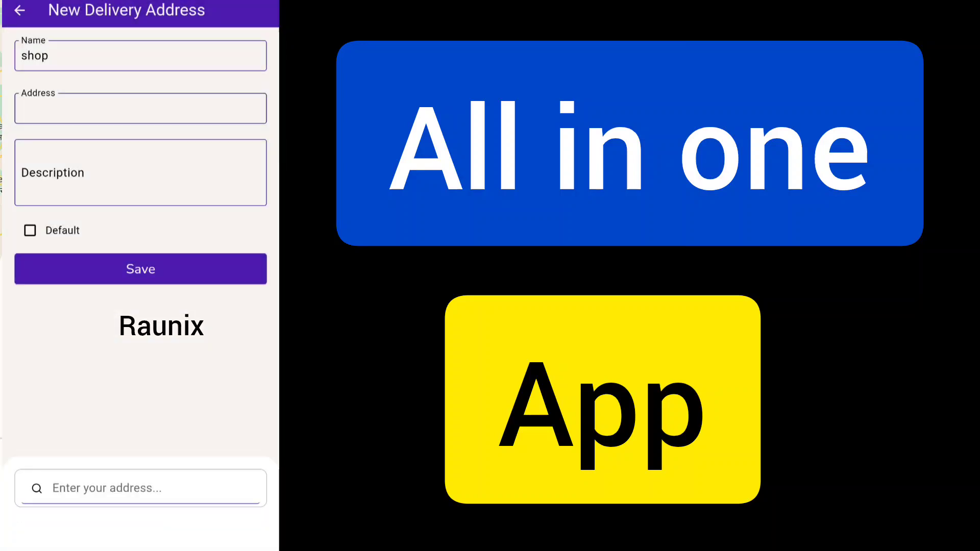
left_click(140, 488)
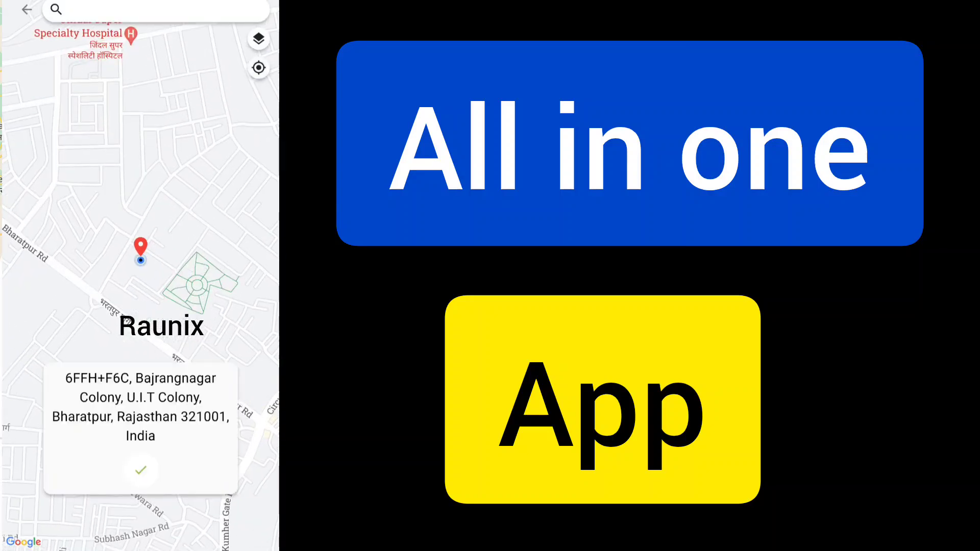
left_click(141, 471)
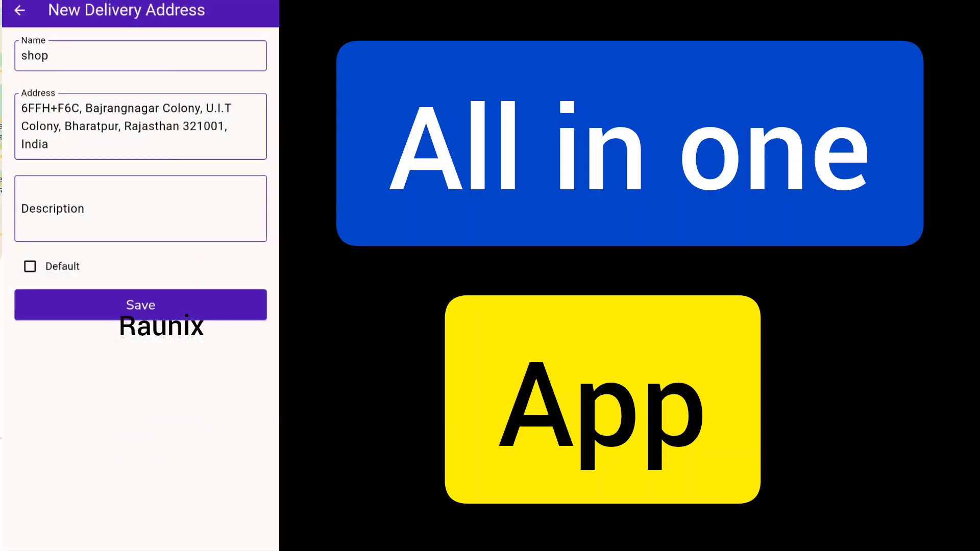
left_click(140, 305)
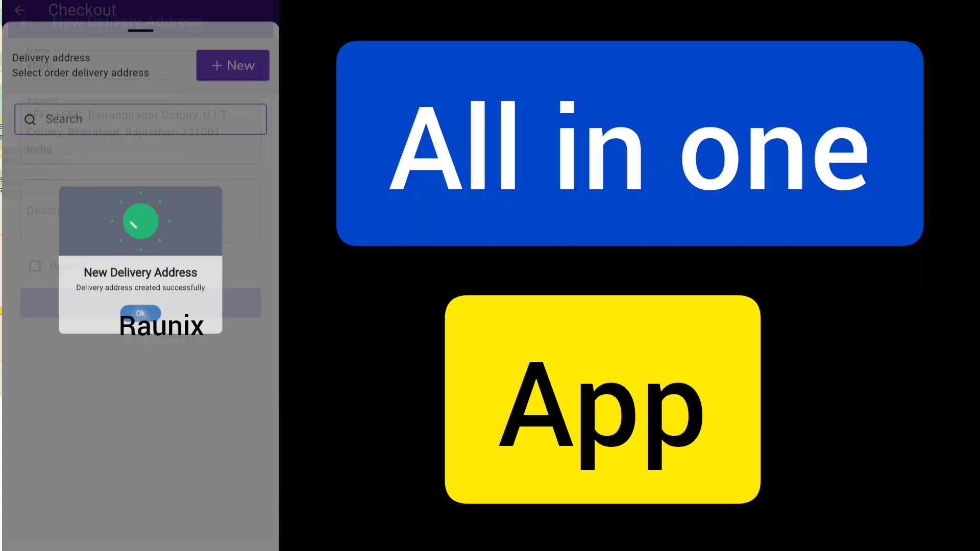
left_click(140, 312)
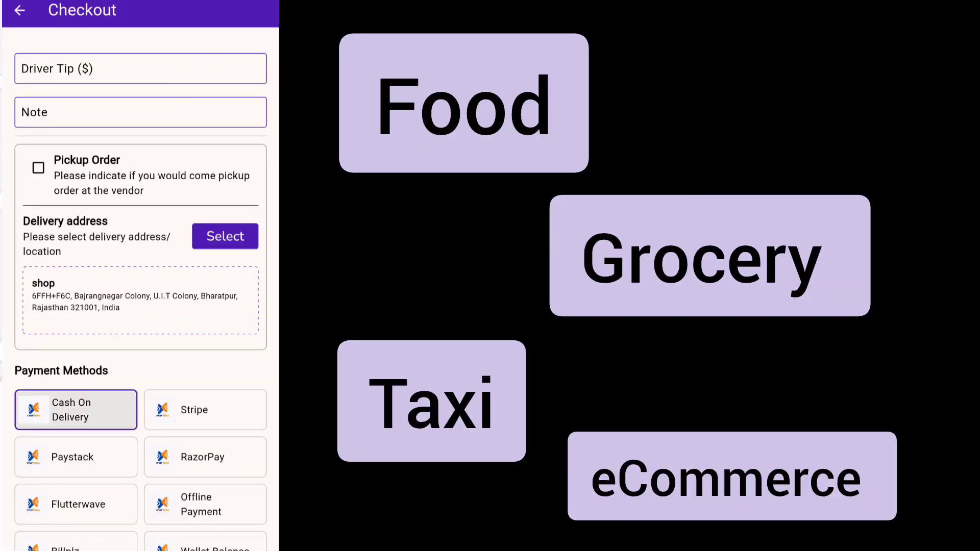
Review the $40 checkout total, then back out through Food Delivery to home.
scroll("down", 3)
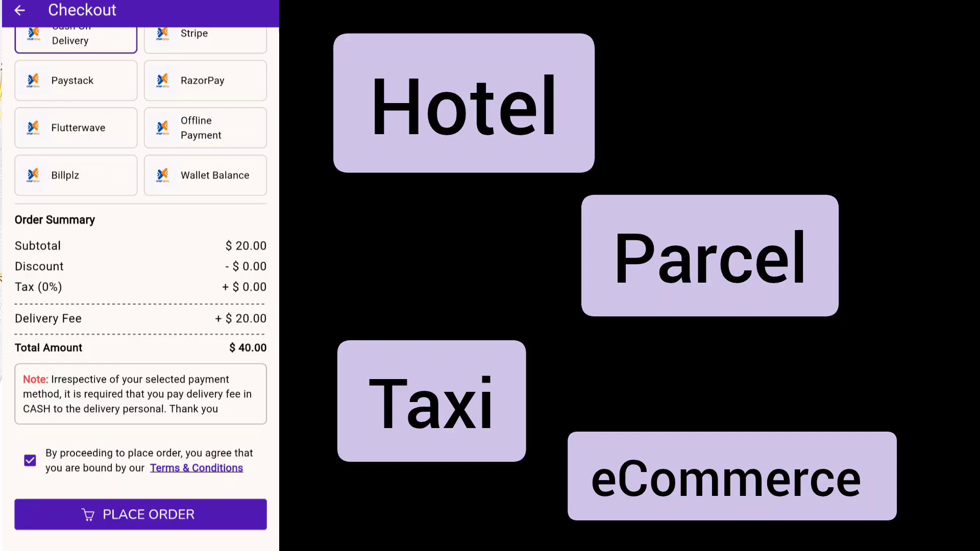
left_click(20, 11)
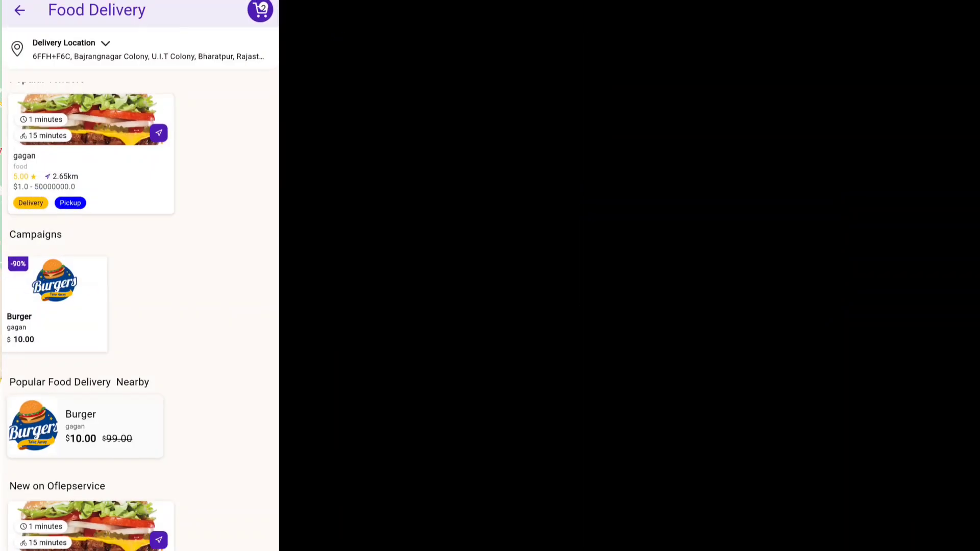
left_click(20, 10)
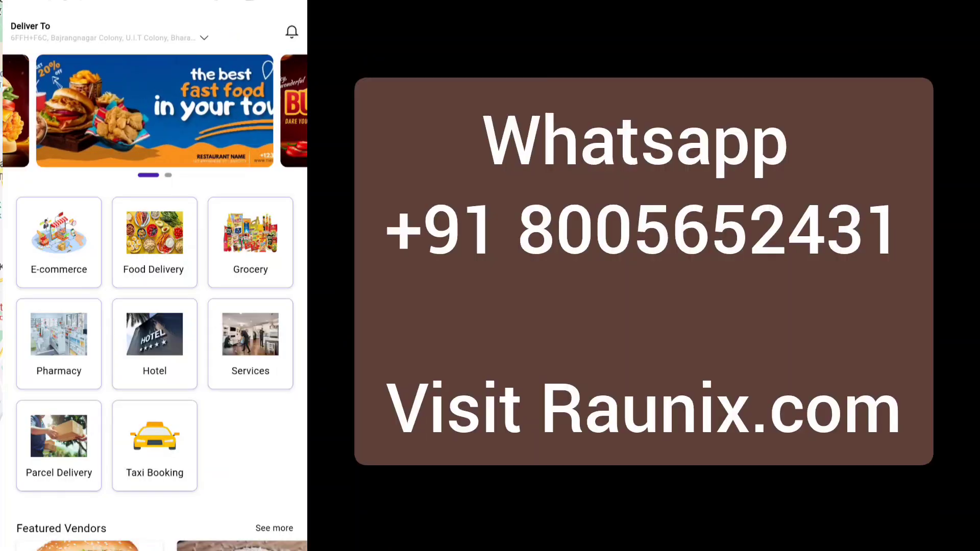
left_click(249, 242)
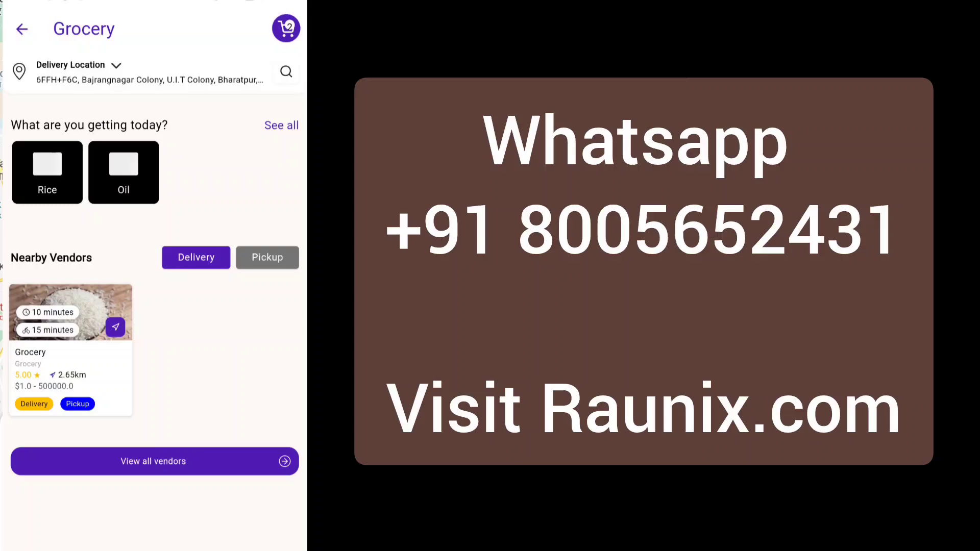
left_click(70, 350)
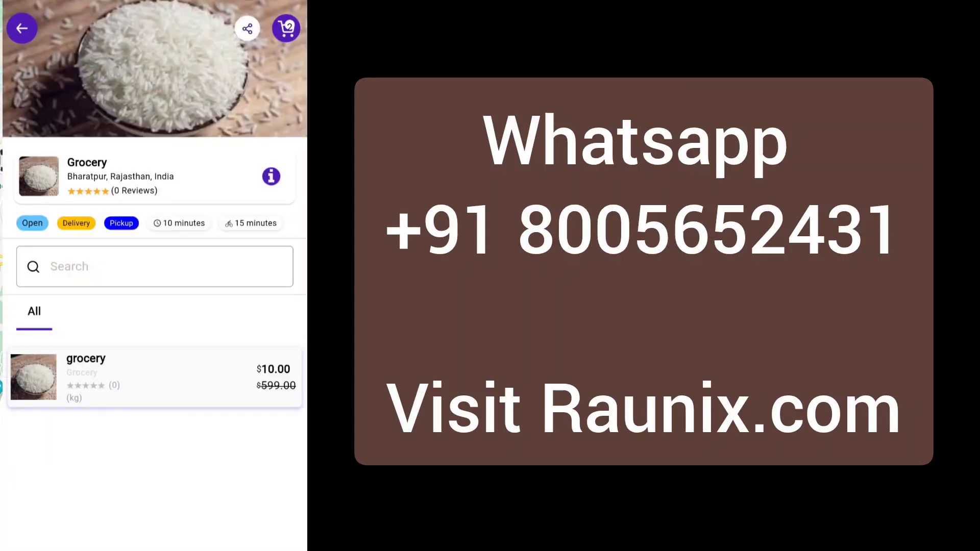
left_click(22, 28)
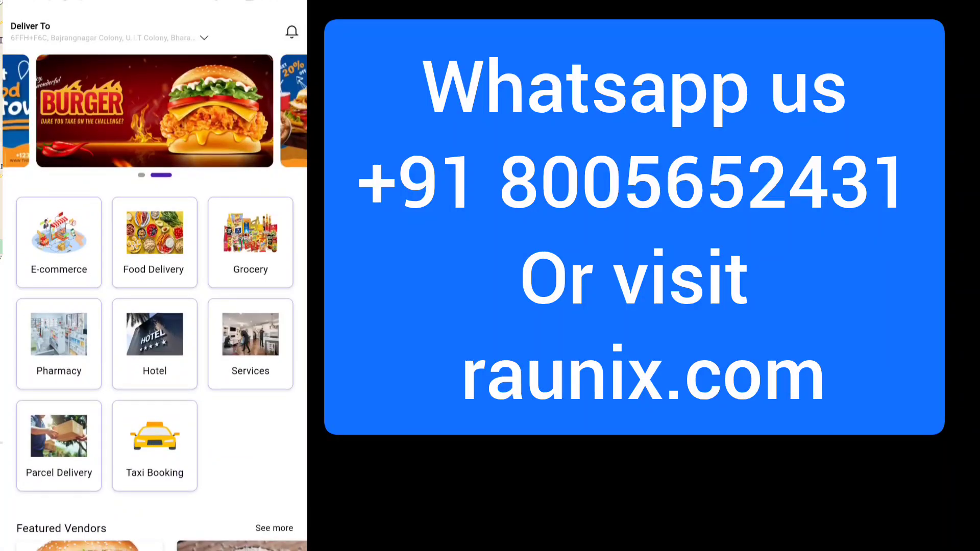
Start a taxi route with 'agra' typed as the drop-off location.
left_click(154, 446)
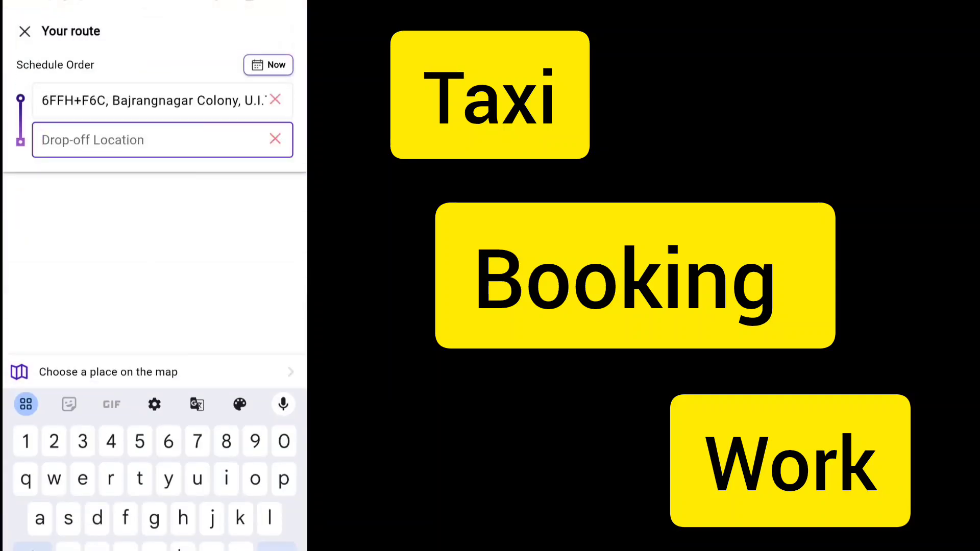
type("agra")
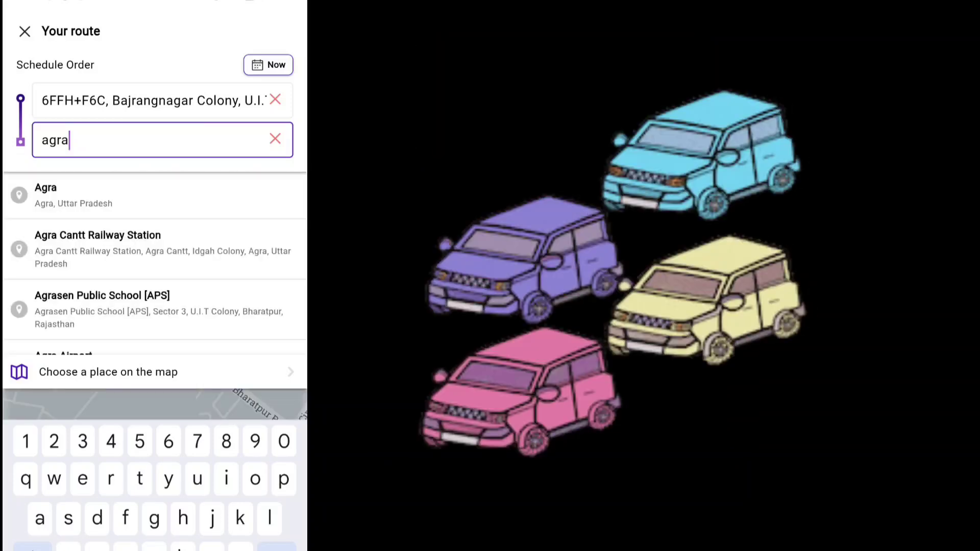
left_click(108, 372)
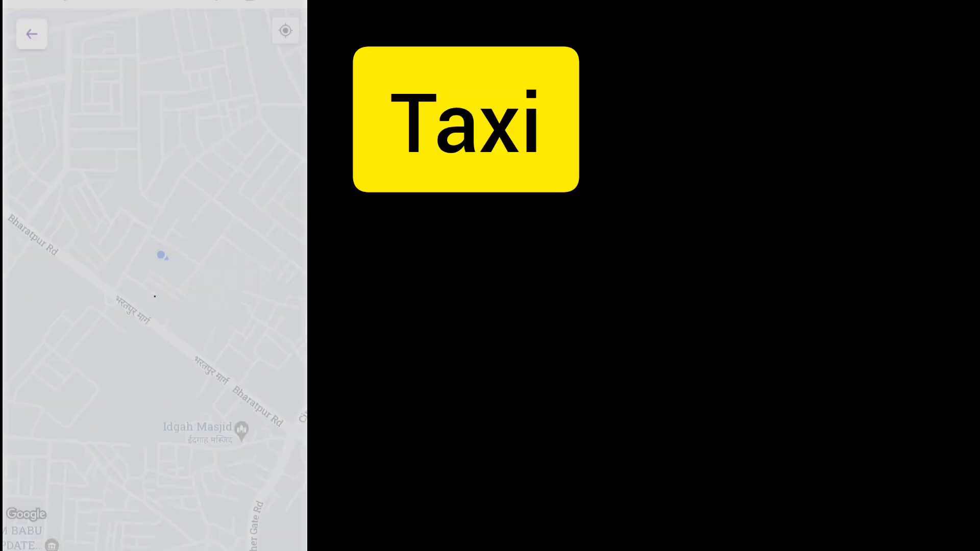